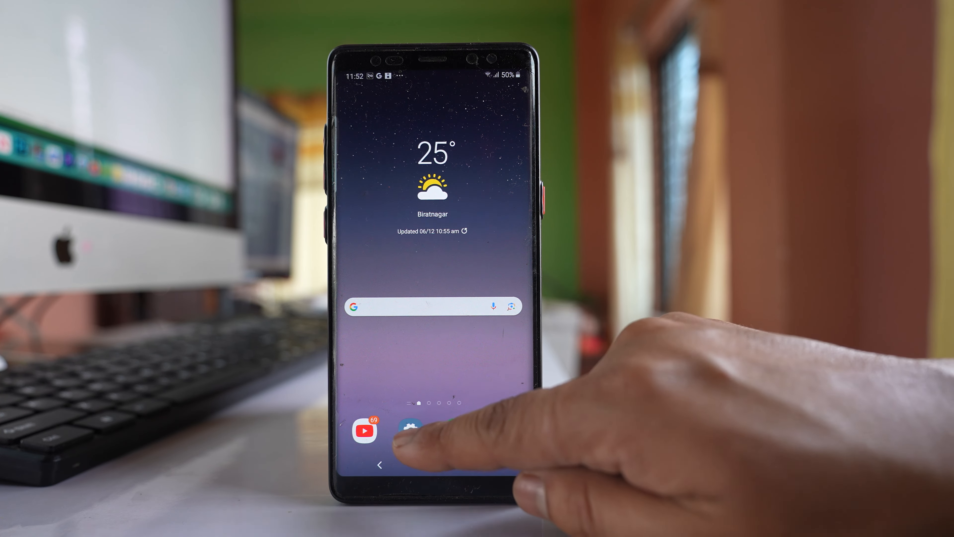
Step: Go from the home screen into Settings and then General management
click(401, 432)
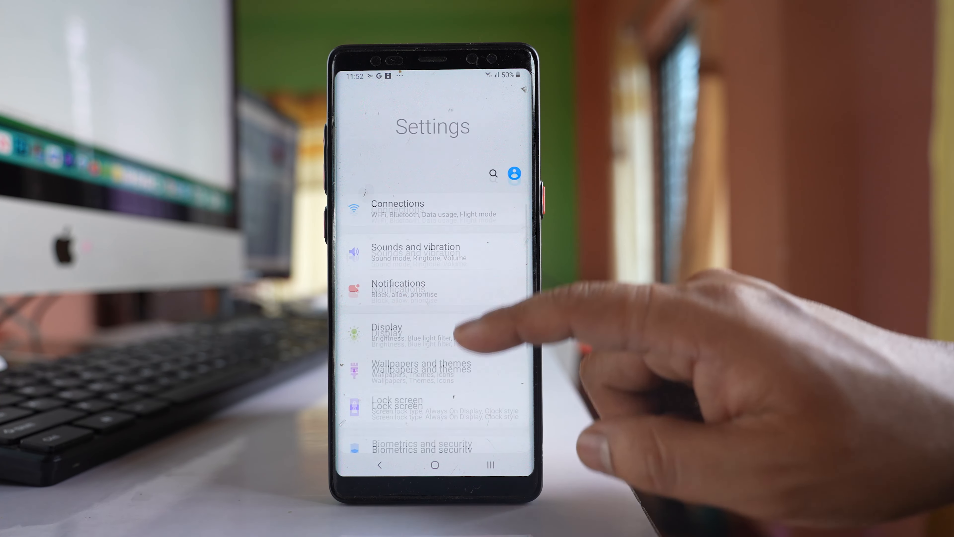
scroll(down, 3)
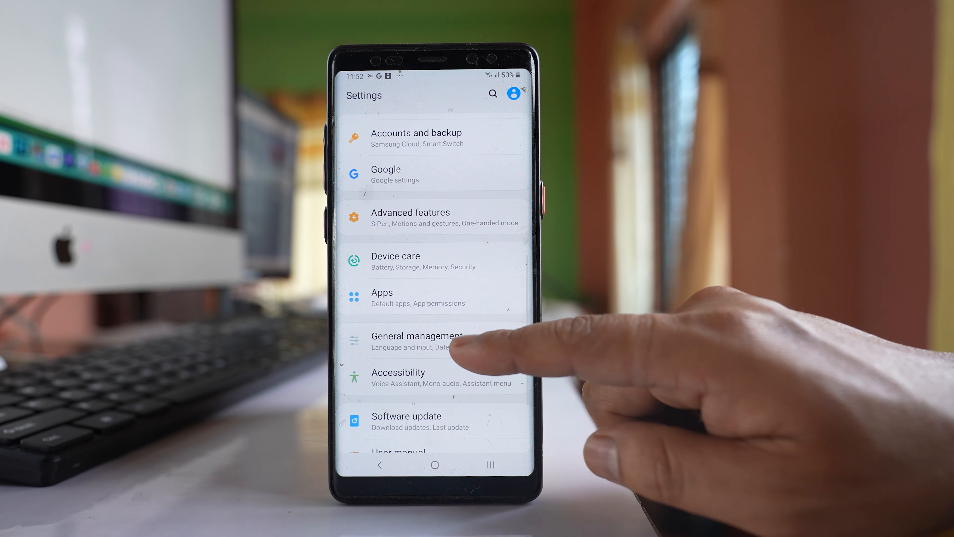
click(417, 336)
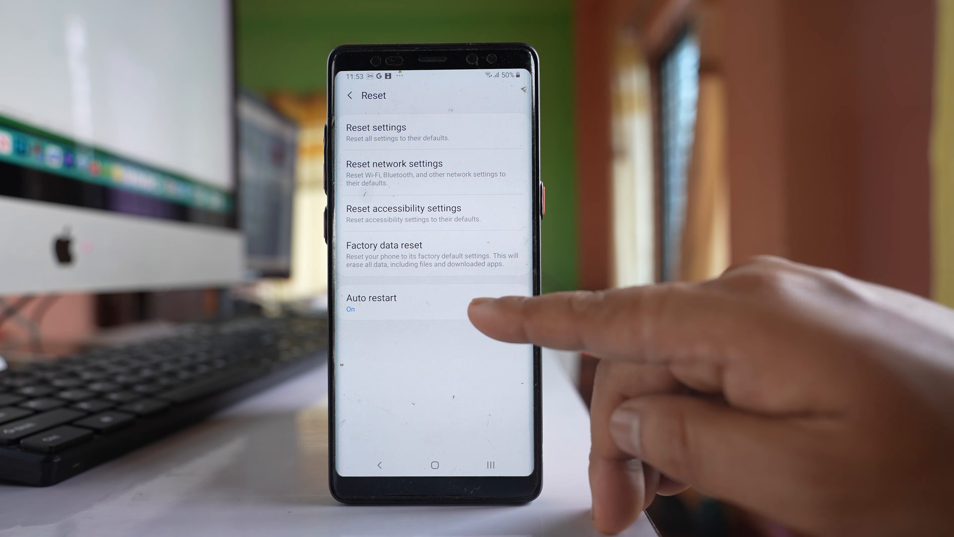
Step: Enter Reset and show Auto restart on with a Monday–Thursday 8:00 pm schedule
click(510, 300)
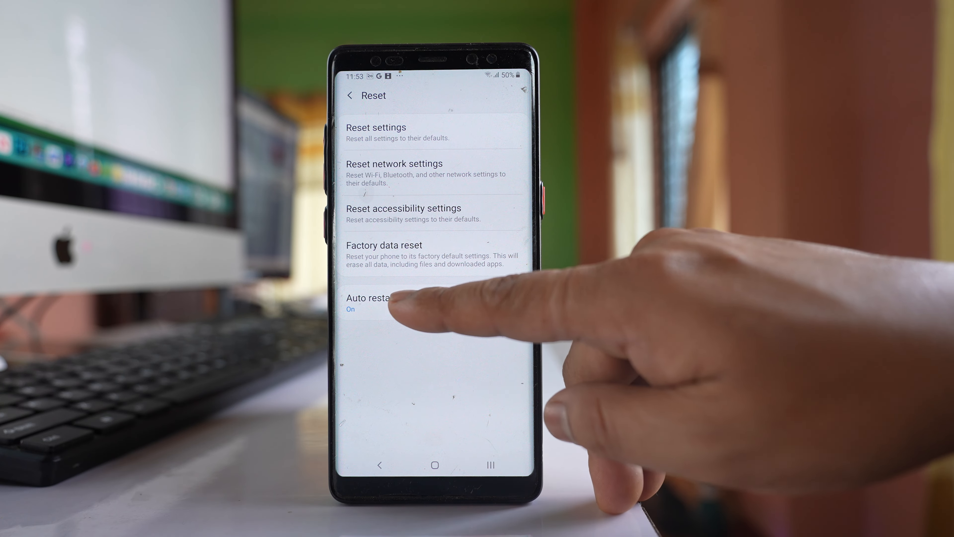
click(380, 298)
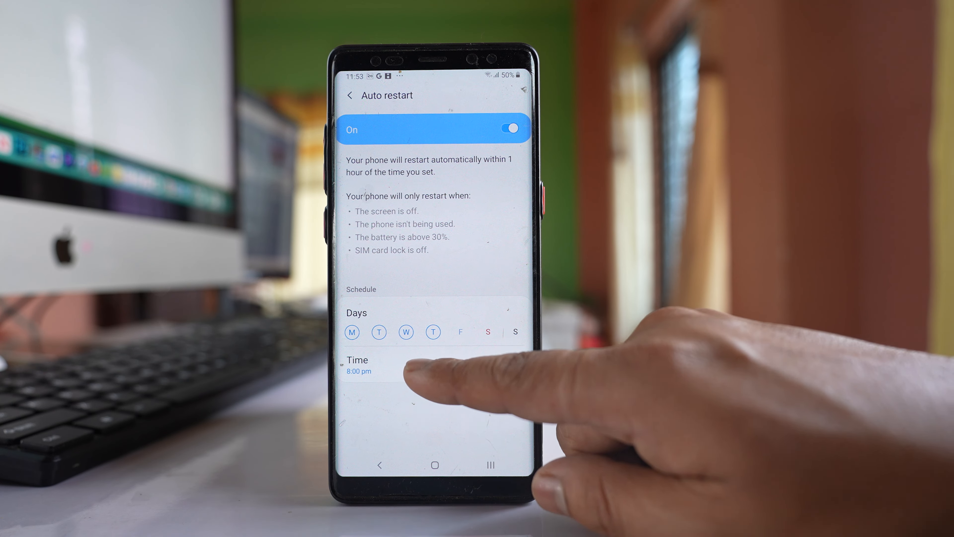
click(358, 365)
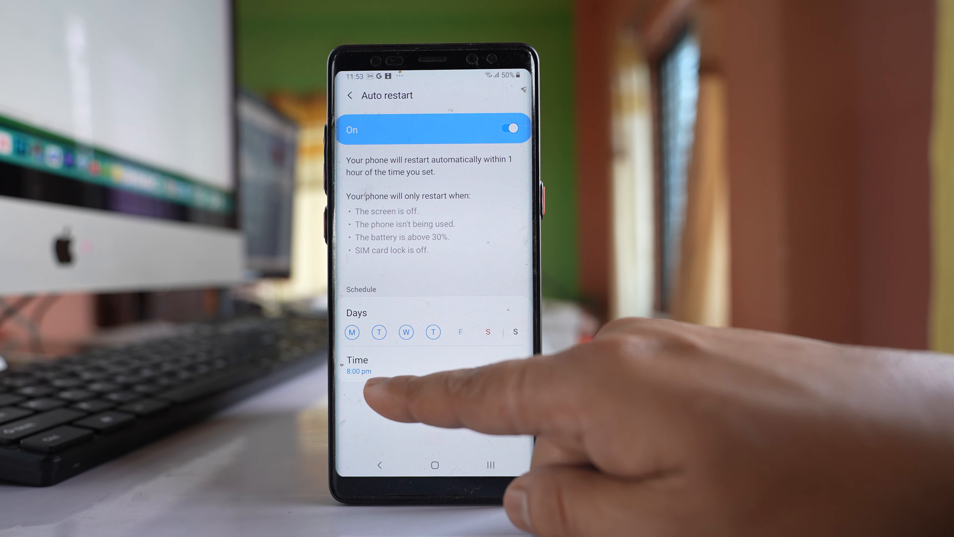
mouse_move(390, 389)
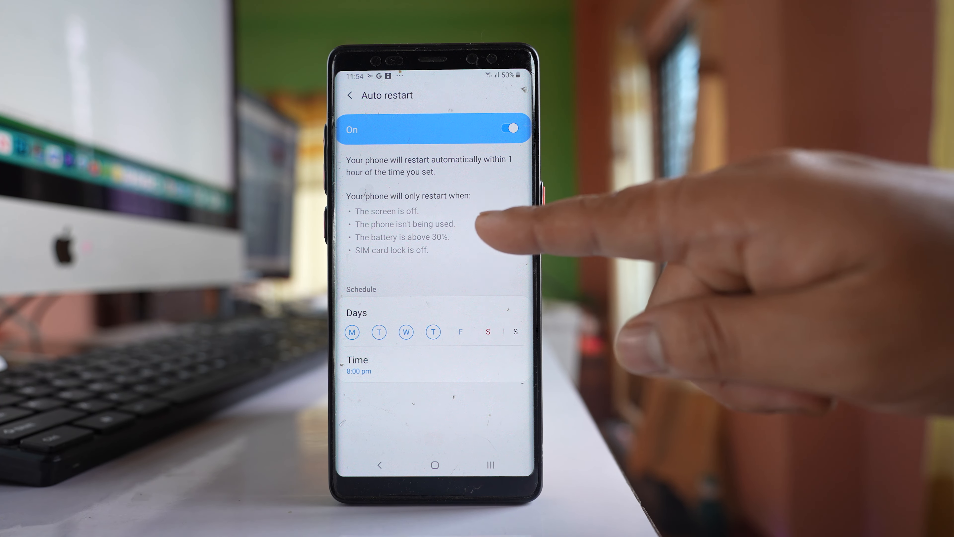
mouse_move(504, 237)
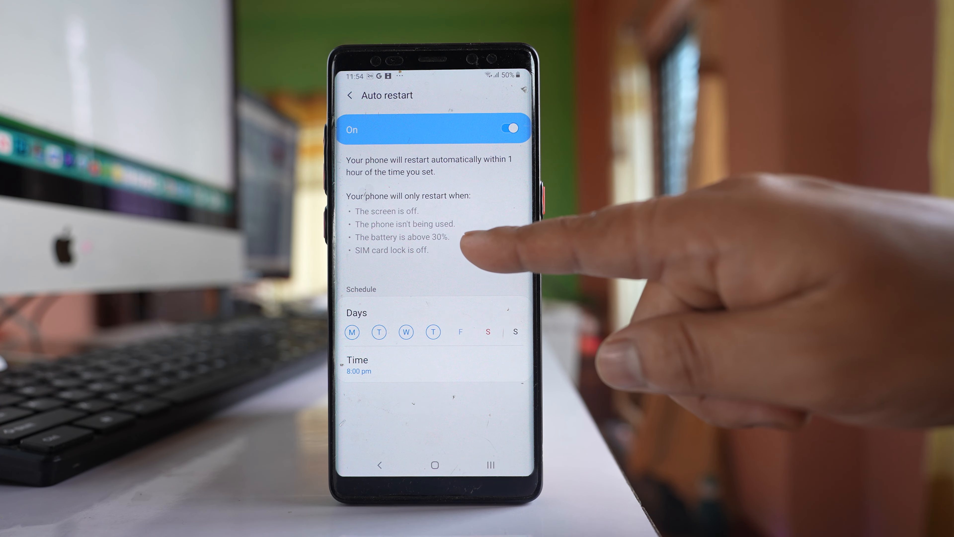
mouse_move(463, 244)
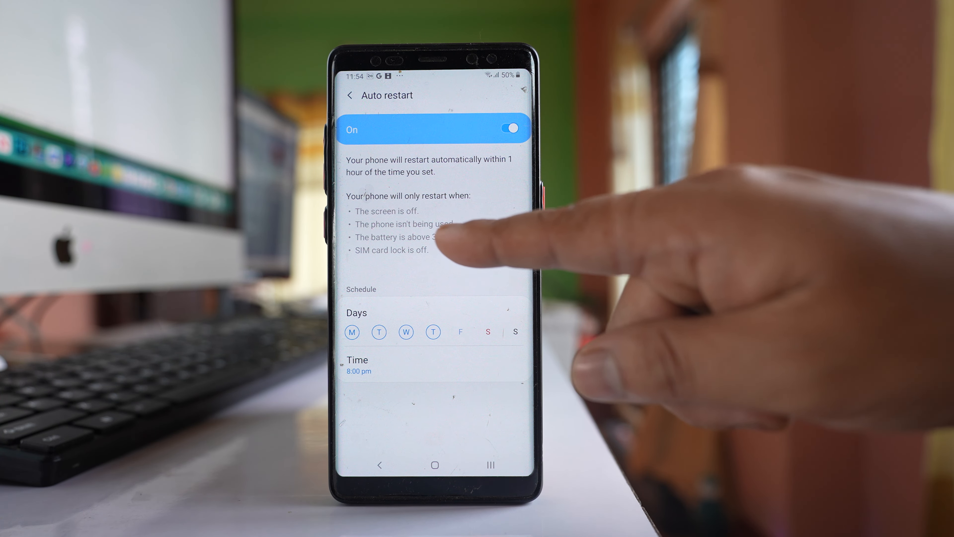
mouse_move(453, 243)
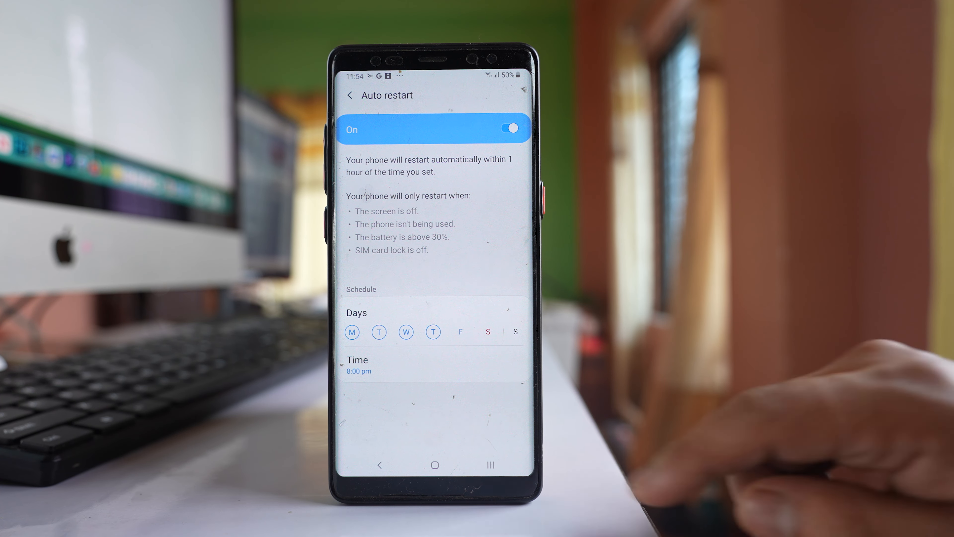
Step: Return to the home screen and launch the Play Store from the Google folder
click(433, 464)
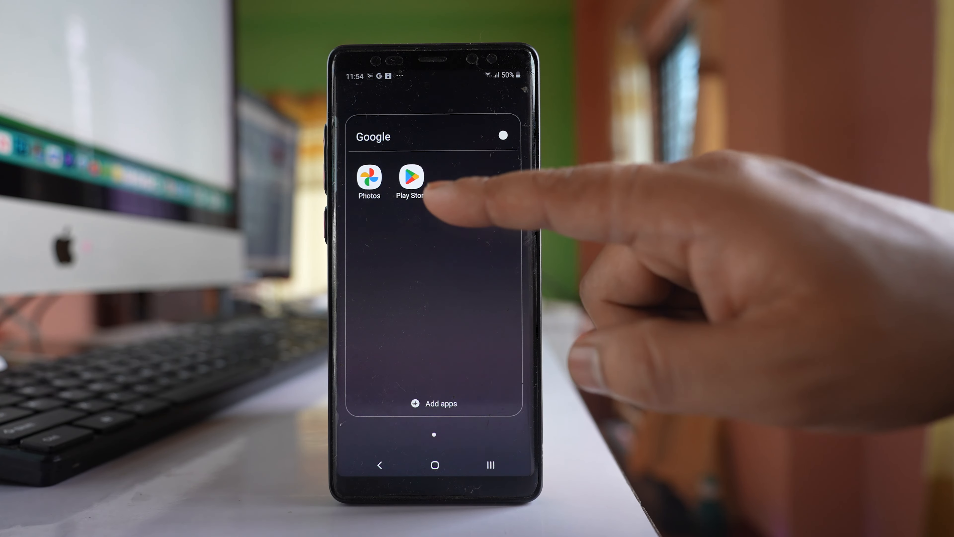
click(410, 180)
text(te)
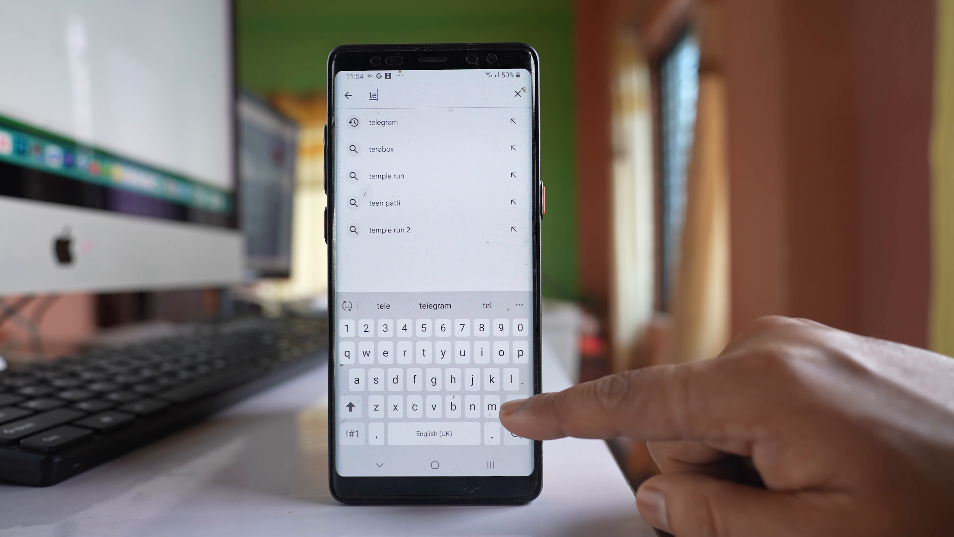
Step: Search the Play Store for 'restart button for android' to find the installed Restart: Power Menu app
click(517, 95)
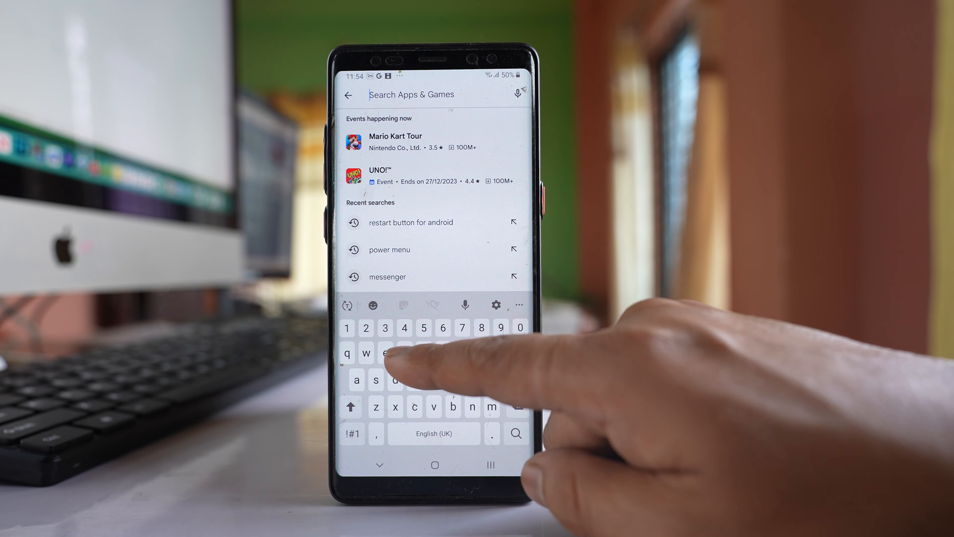
text(res)
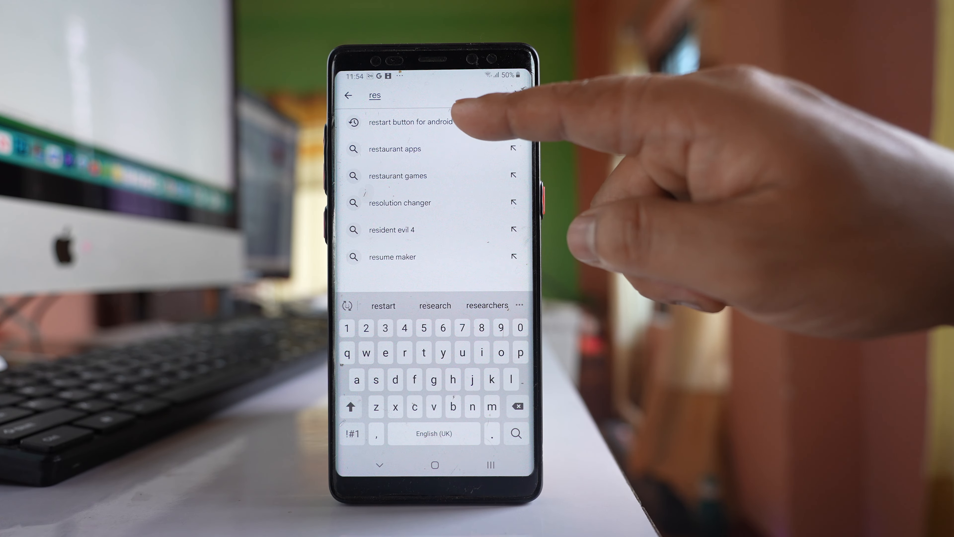
click(417, 122)
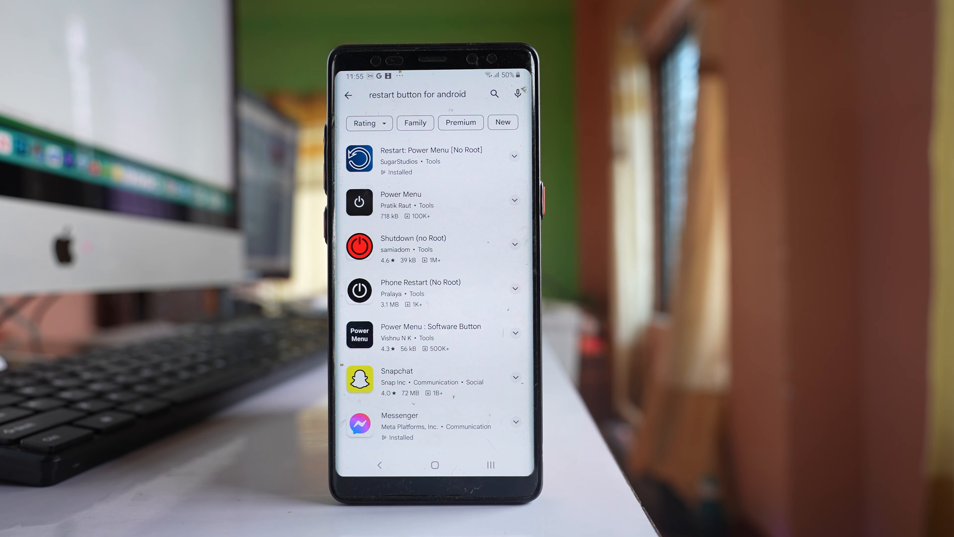
Step: Leave the store and swipe through the app drawer to locate the Restart app
click(491, 464)
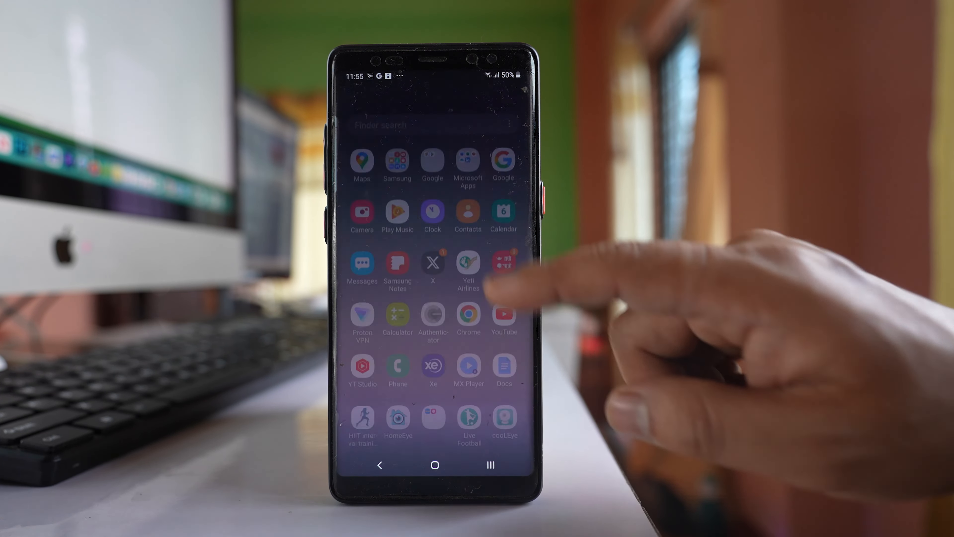
scroll(left, 3)
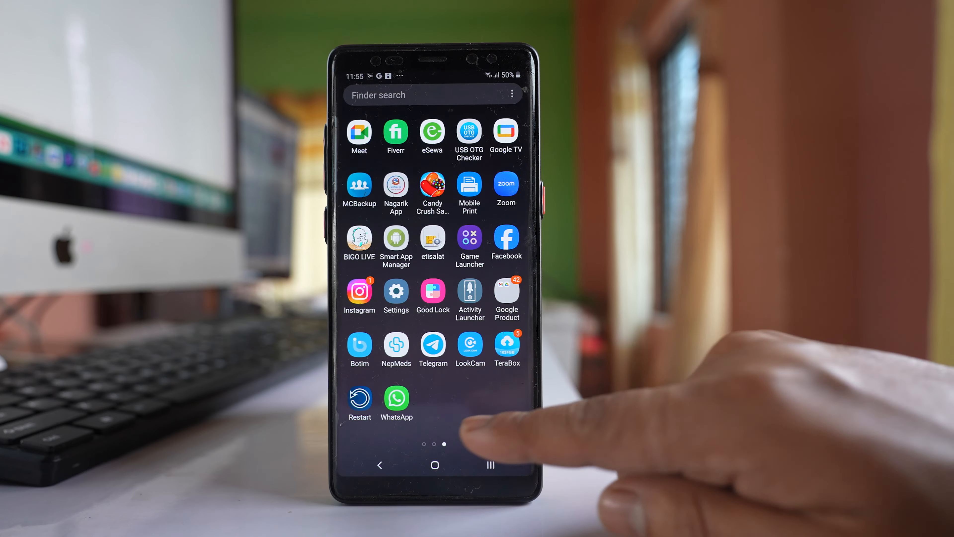